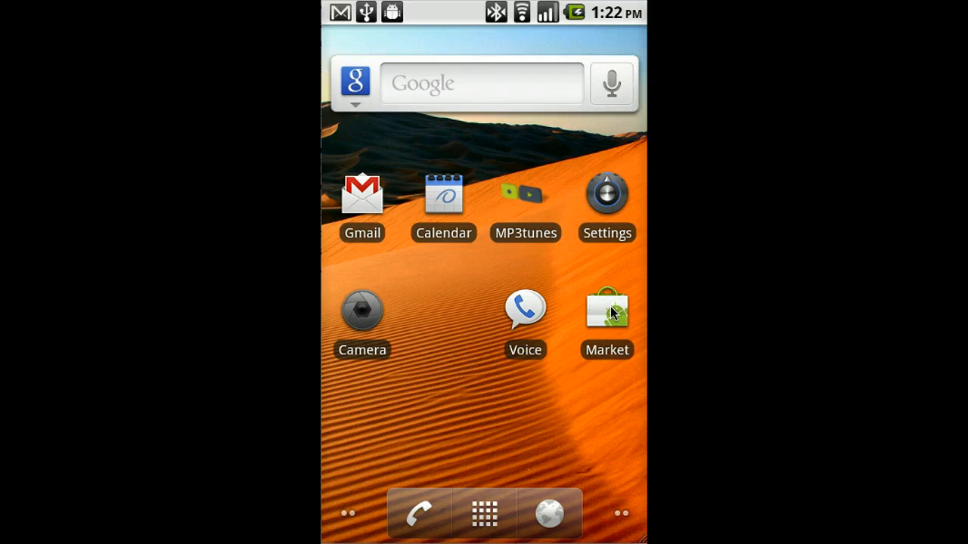
mouse_move(525, 195)
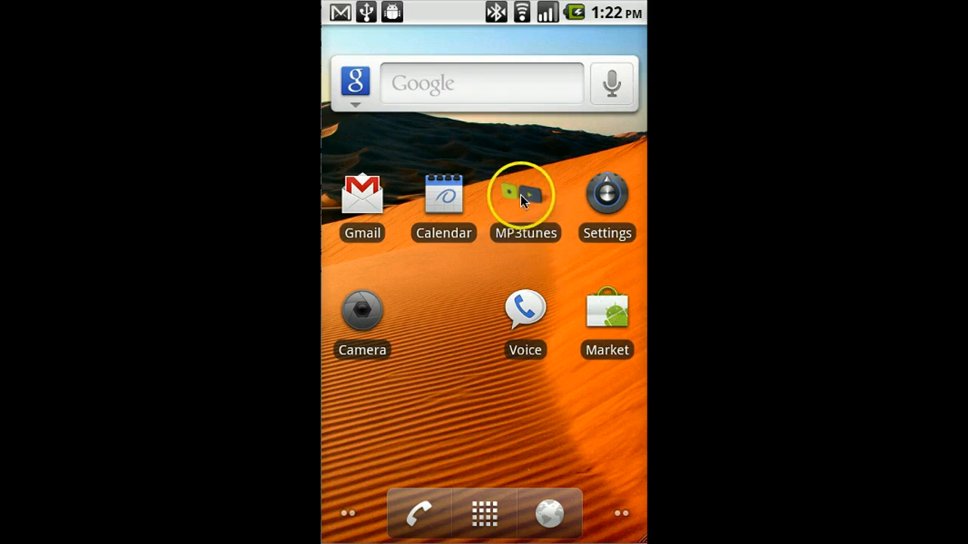
mouse_move(525, 198)
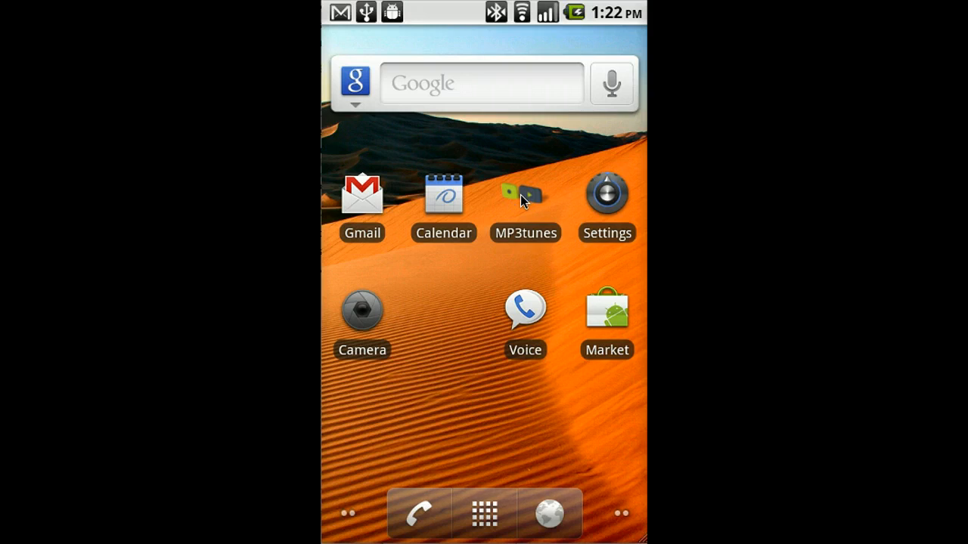
- Launch MP3tunes and log in with the 'demo' username and password
click(526, 197)
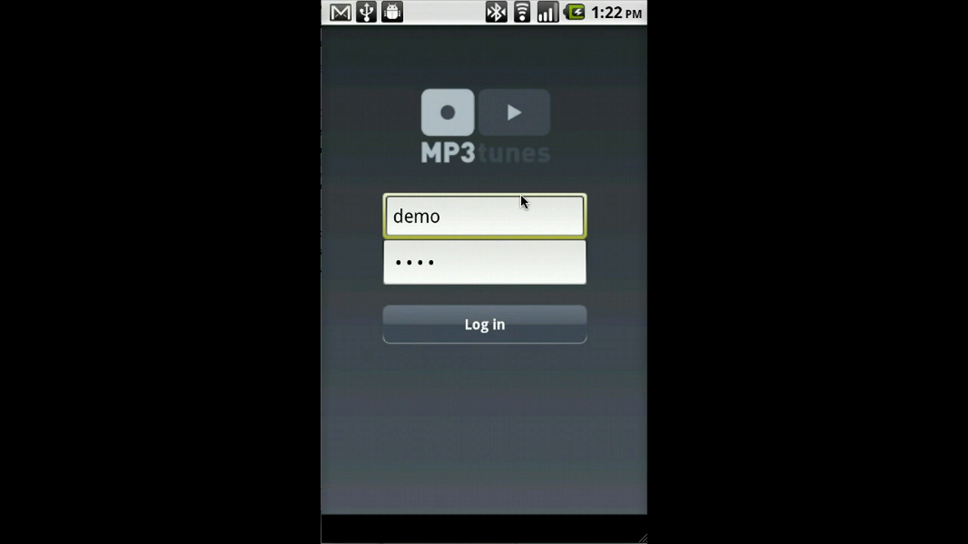
click(431, 226)
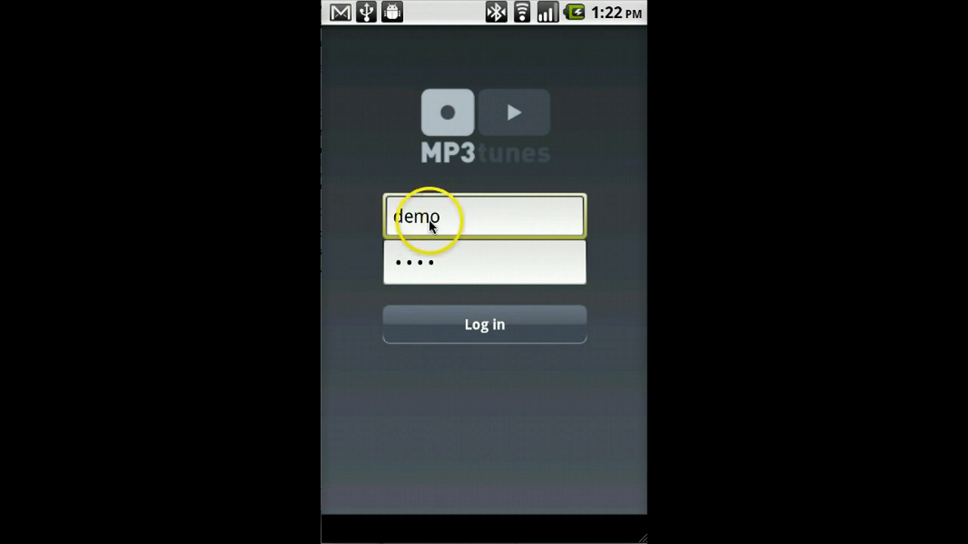
click(484, 263)
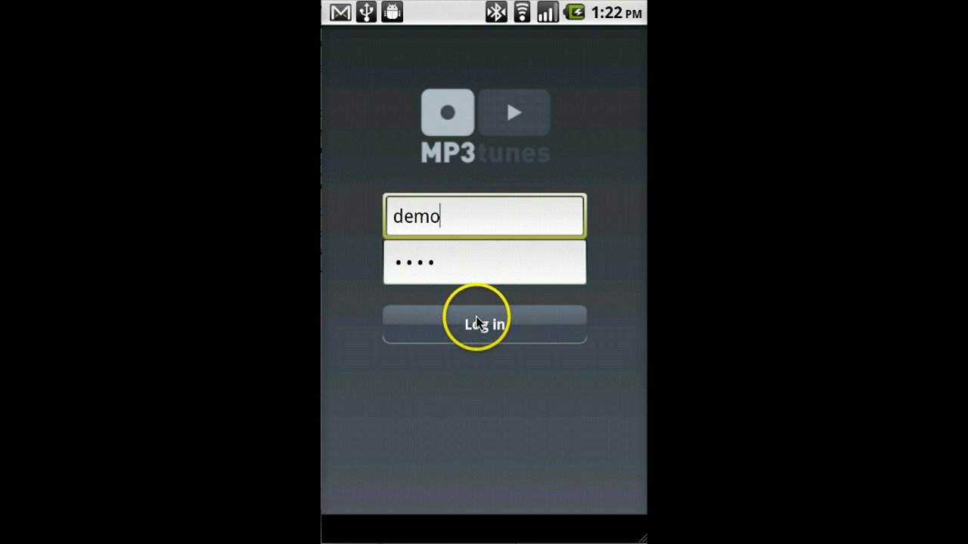
click(484, 324)
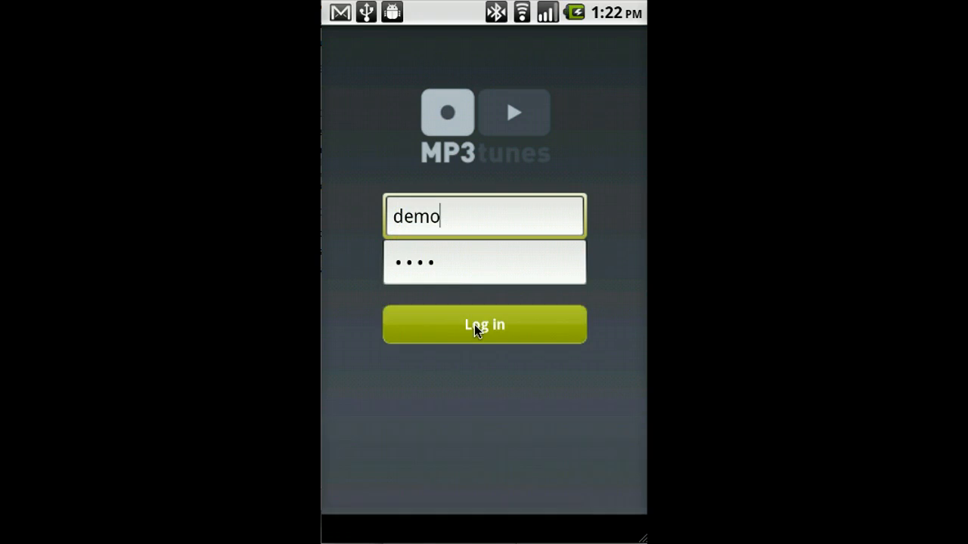
click(484, 324)
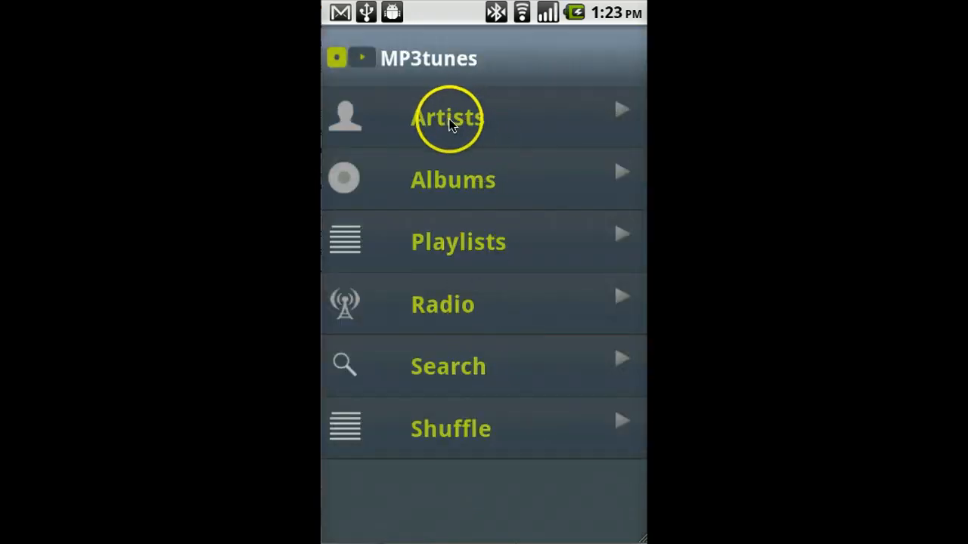
mouse_move(444, 284)
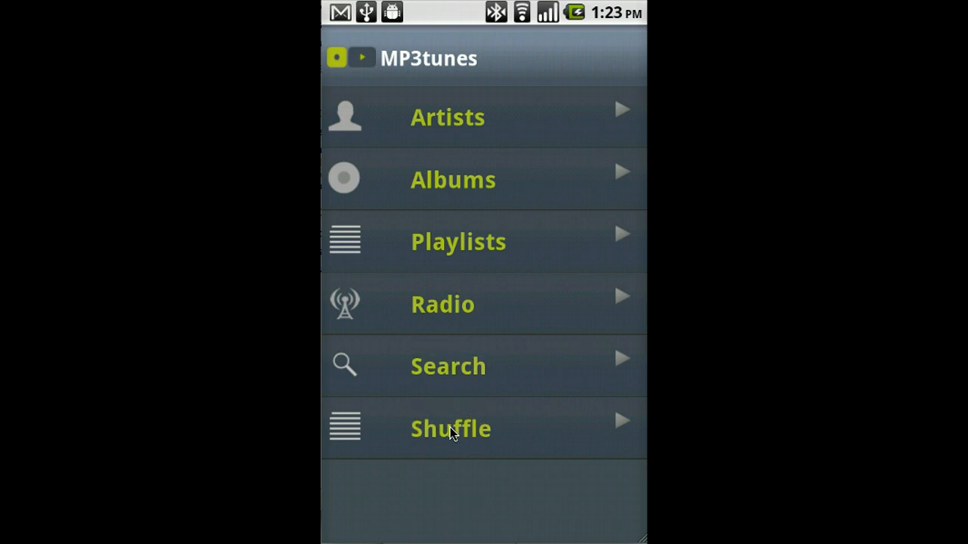
mouse_move(454, 304)
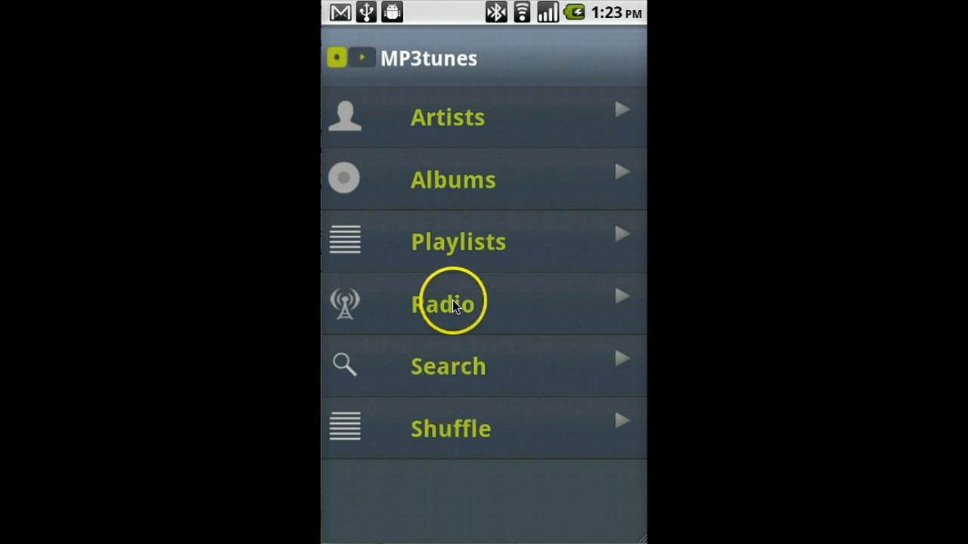
mouse_move(444, 246)
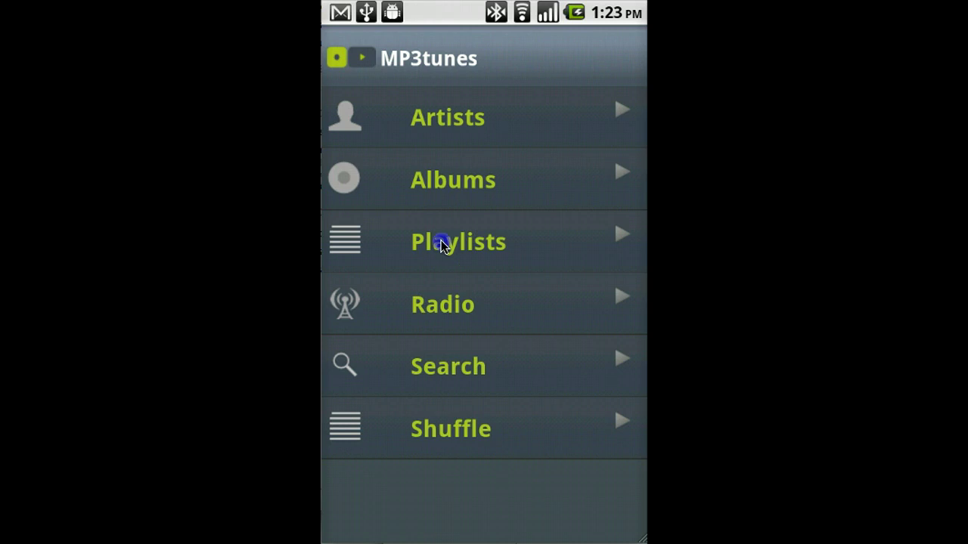
- Open Playlists, scroll down, and select the Urban Mix playlist (5 songs)
click(457, 241)
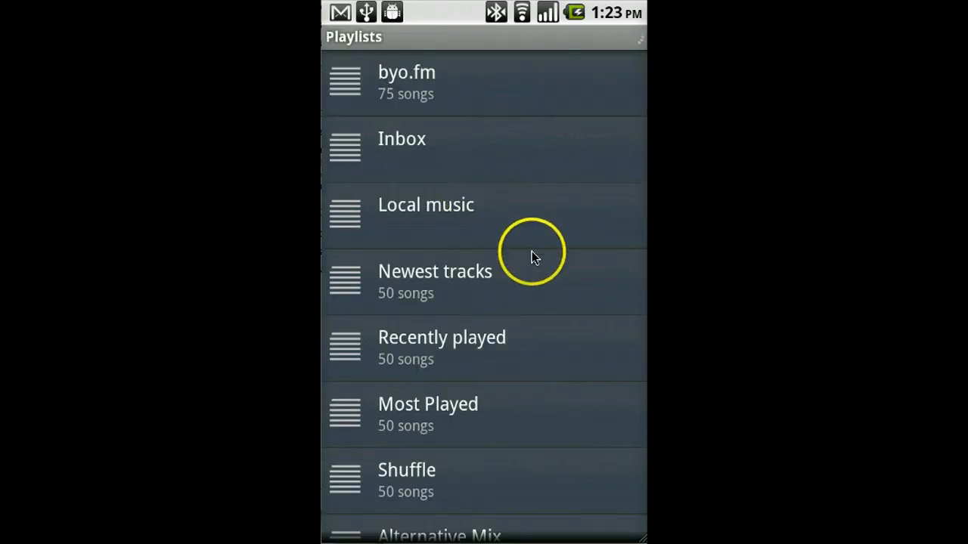
mouse_move(499, 310)
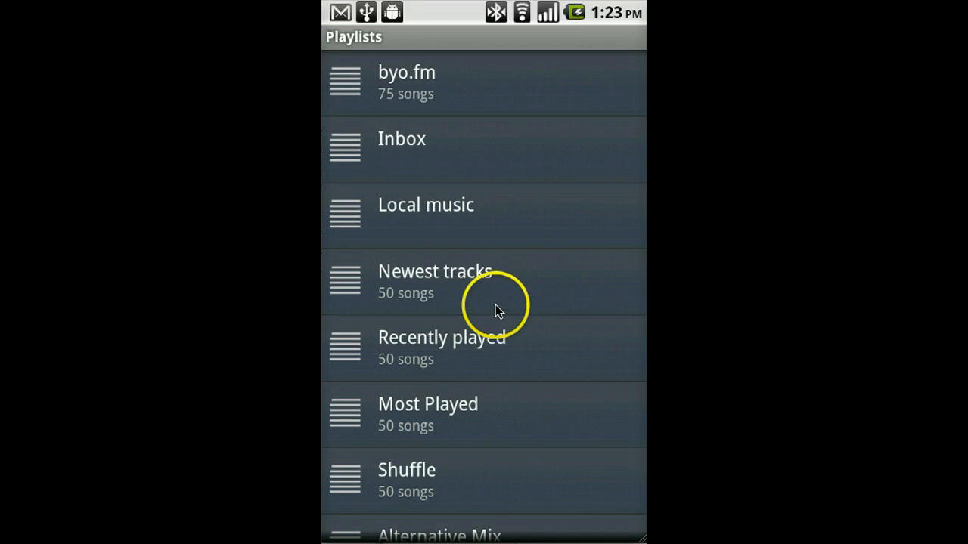
mouse_move(431, 346)
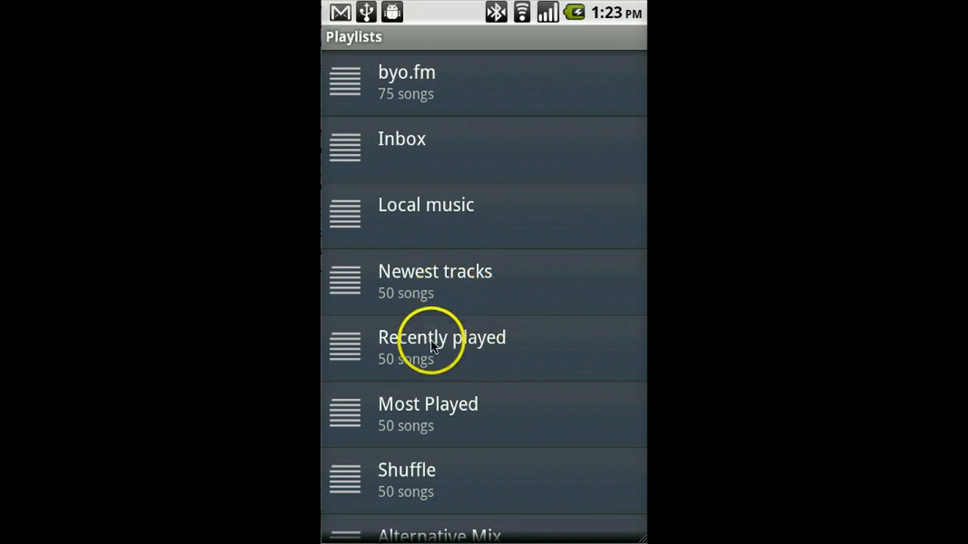
mouse_move(450, 401)
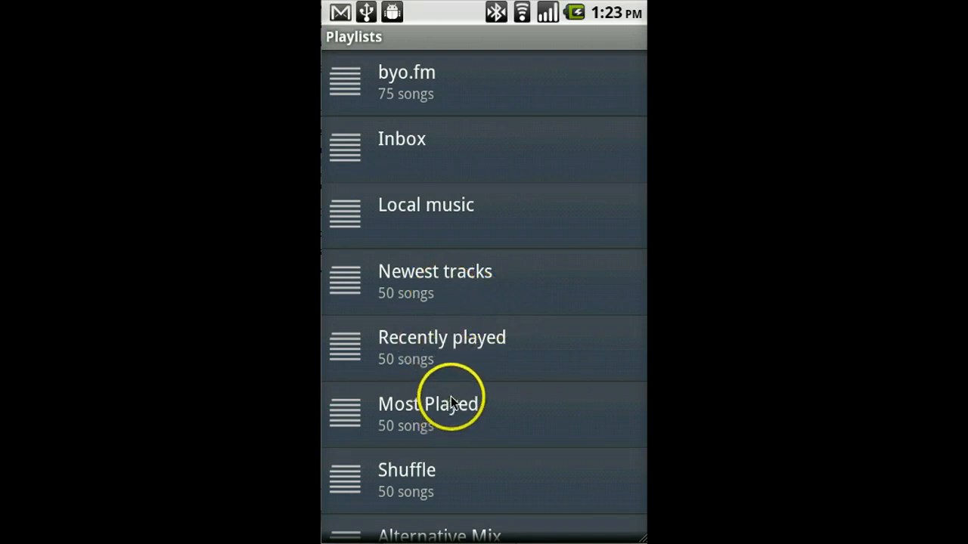
mouse_move(442, 261)
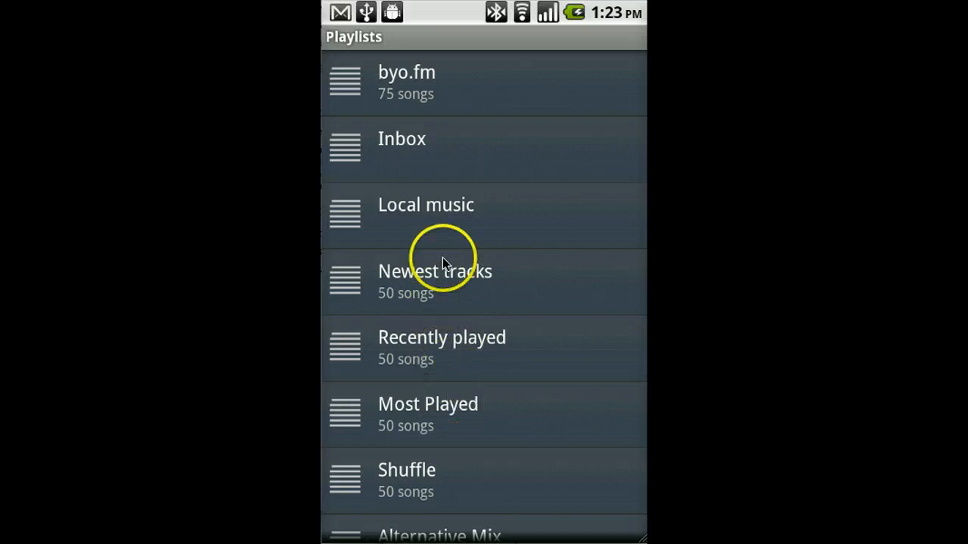
mouse_move(465, 386)
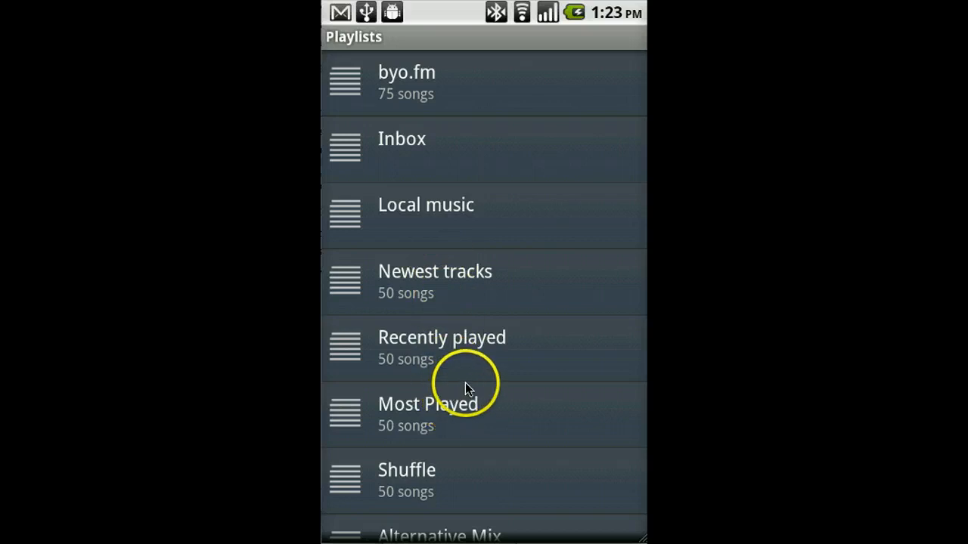
mouse_move(450, 414)
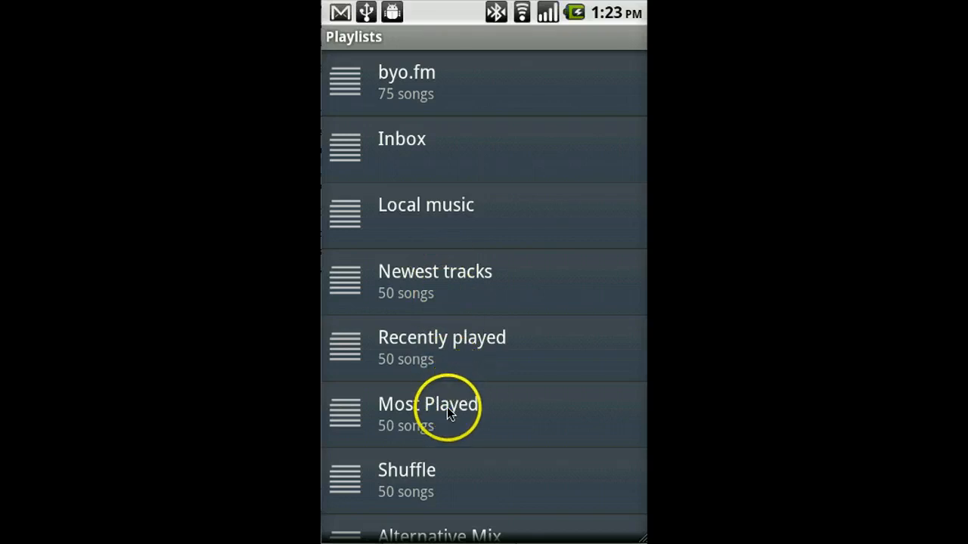
mouse_move(457, 355)
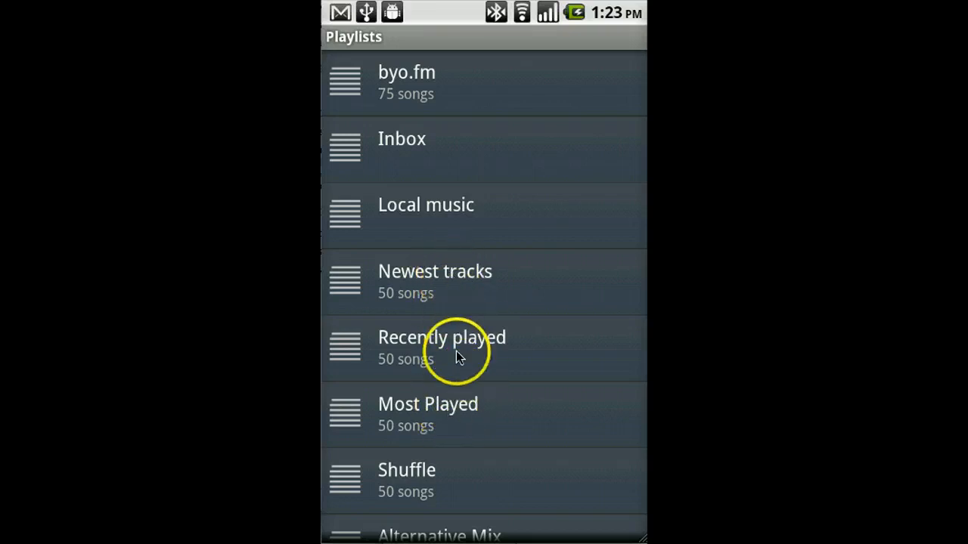
mouse_move(450, 393)
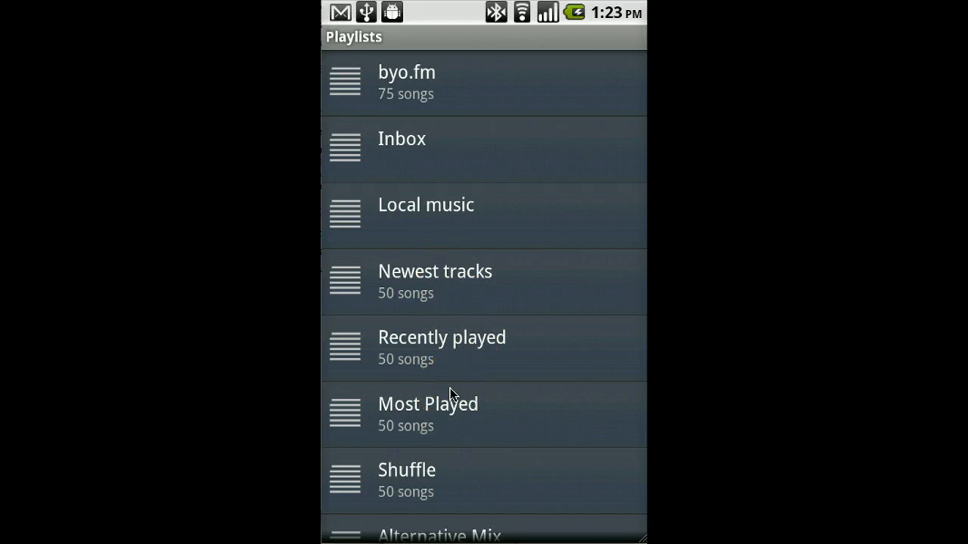
scroll(down, 3)
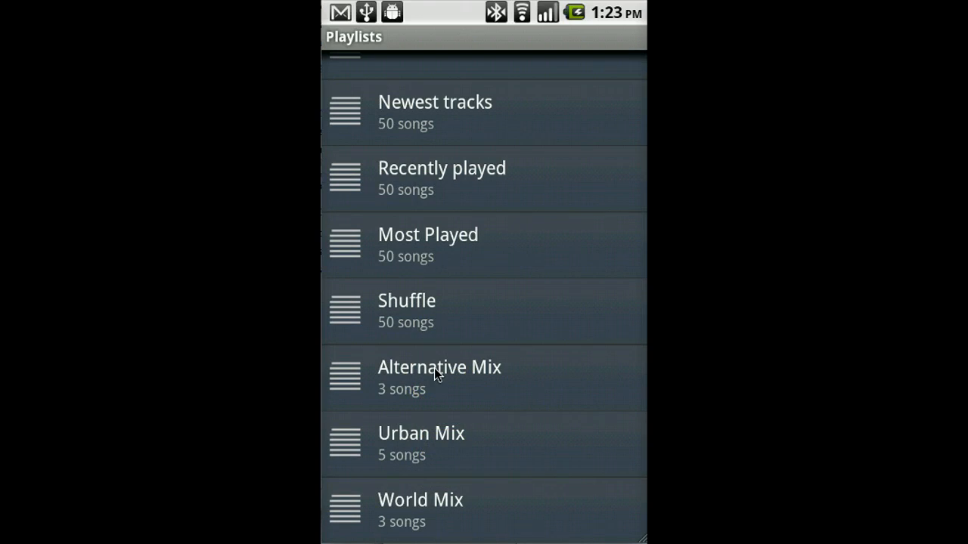
click(431, 376)
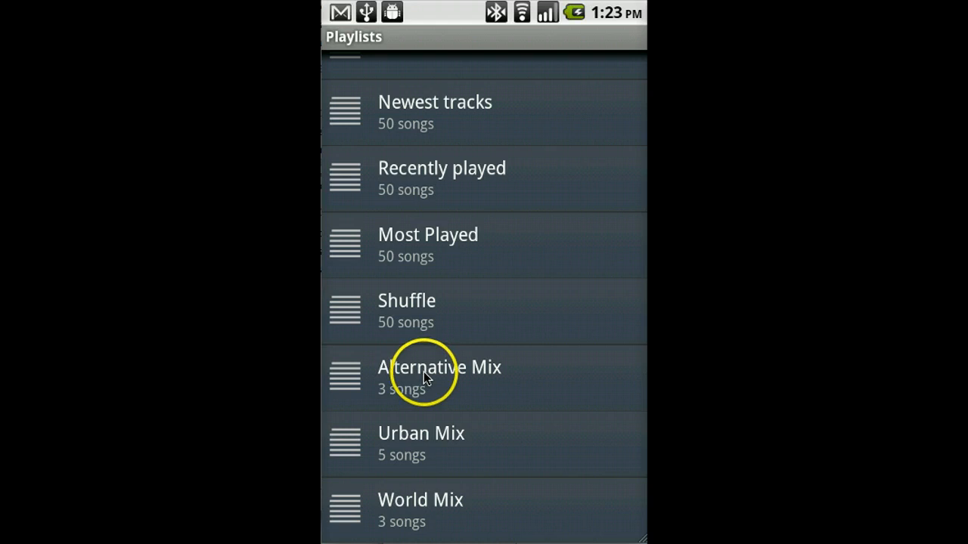
mouse_move(412, 446)
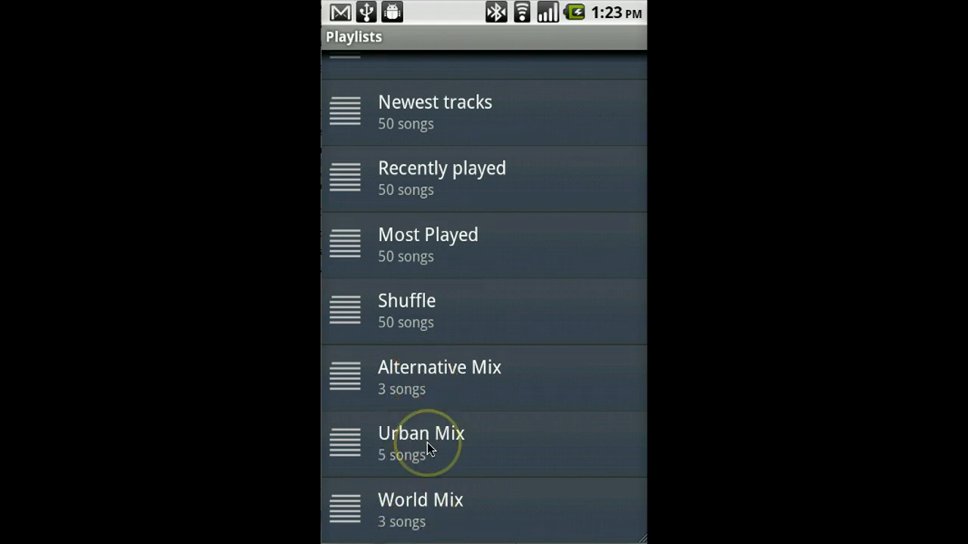
click(421, 443)
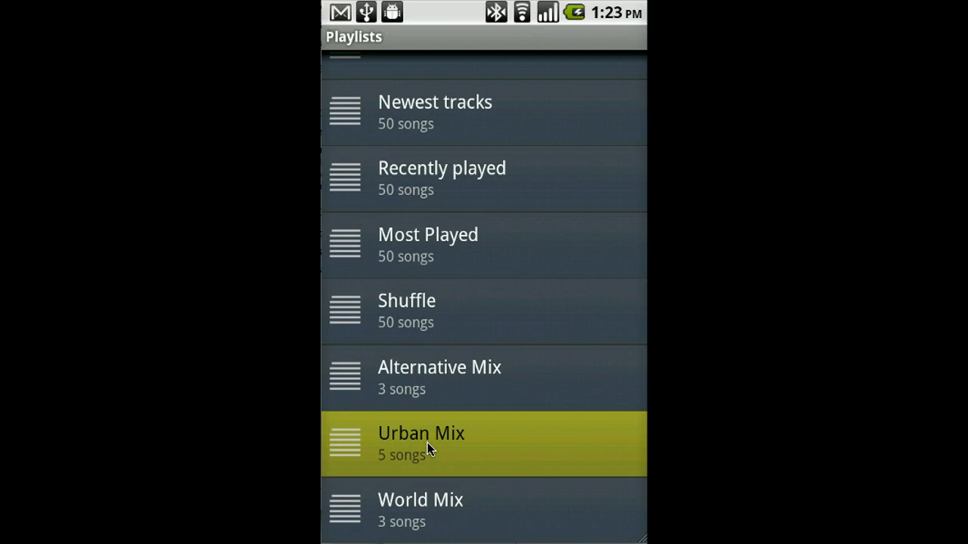
- Open Urban Mix to show its five tracks, N Luv Wit My Money through Talented Girl
click(421, 444)
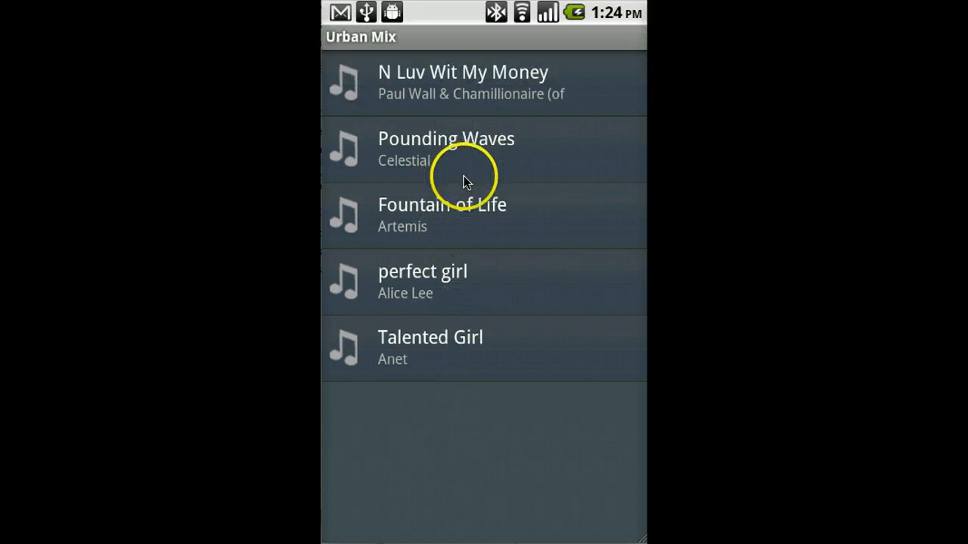
mouse_move(443, 226)
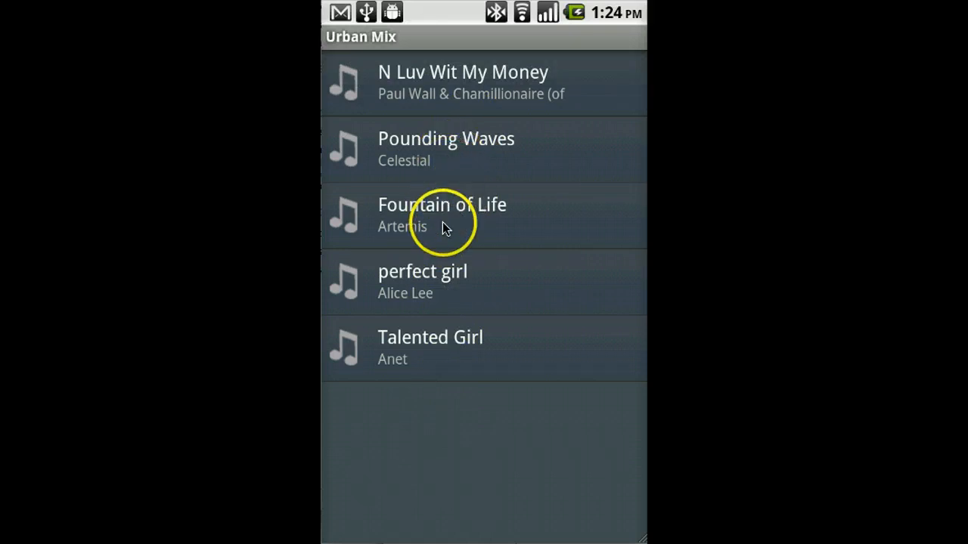
mouse_move(446, 155)
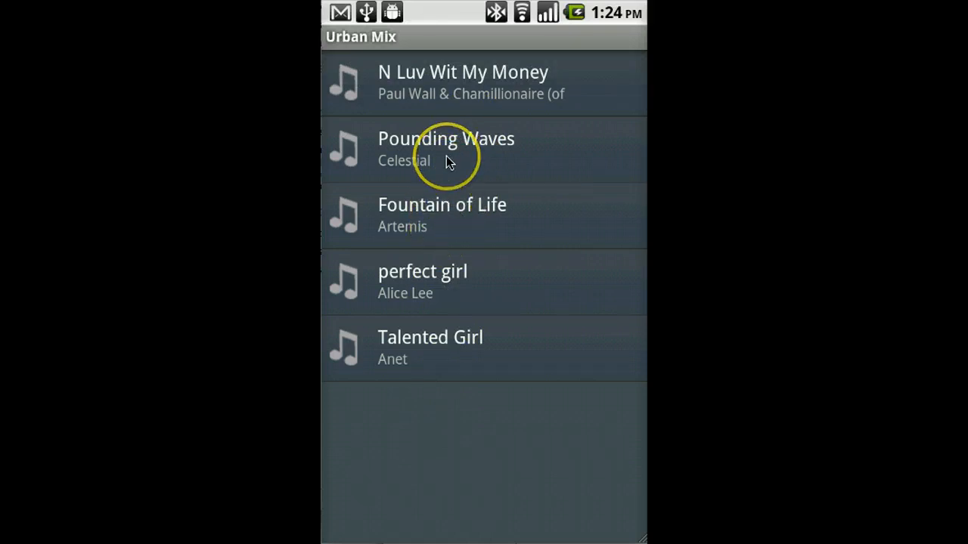
mouse_move(447, 160)
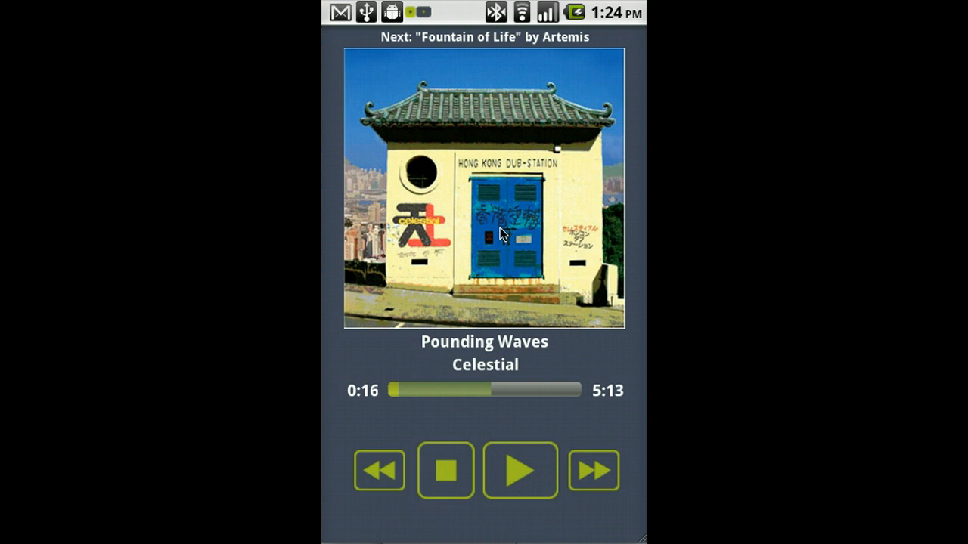
- On the player, skip from Pounding Waves to Fountain of Life by Artemis
click(465, 392)
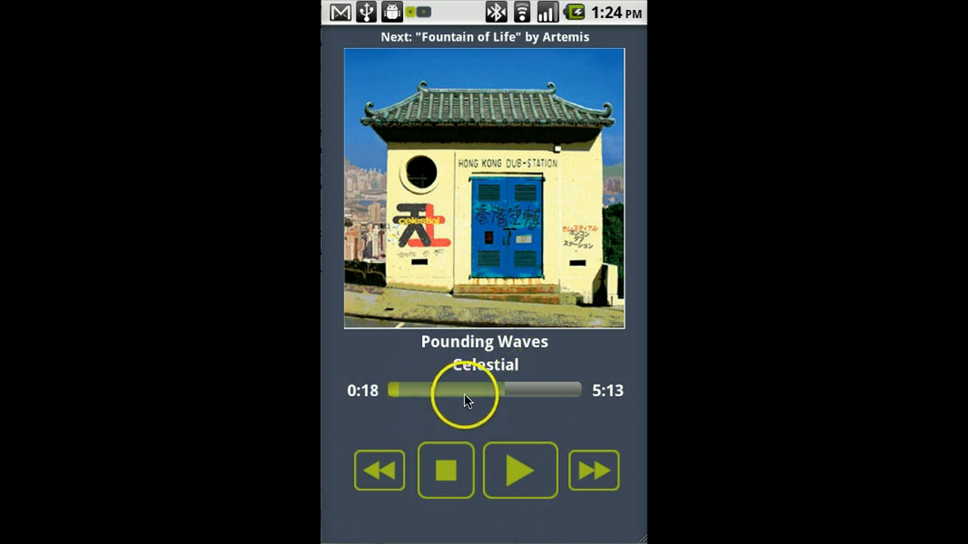
drag(465, 399, 398, 399)
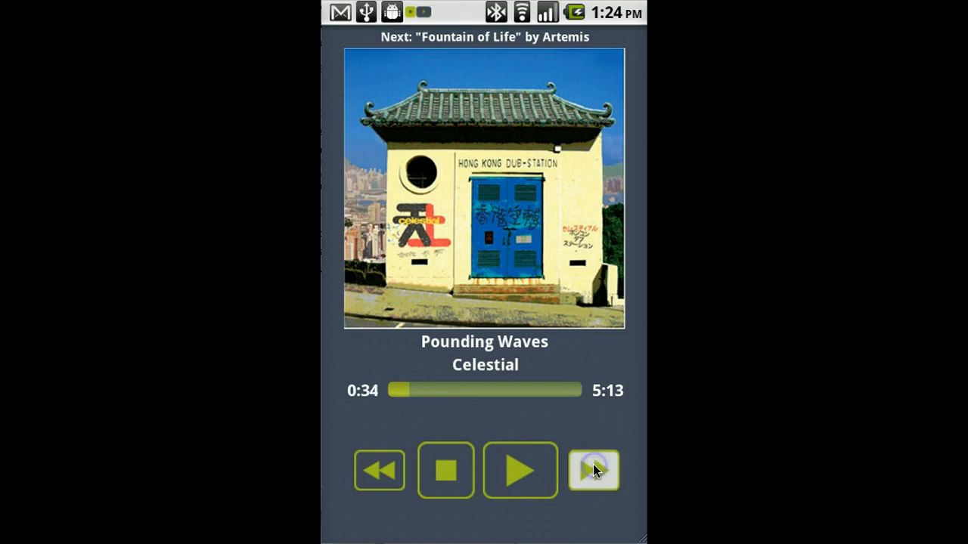
click(594, 470)
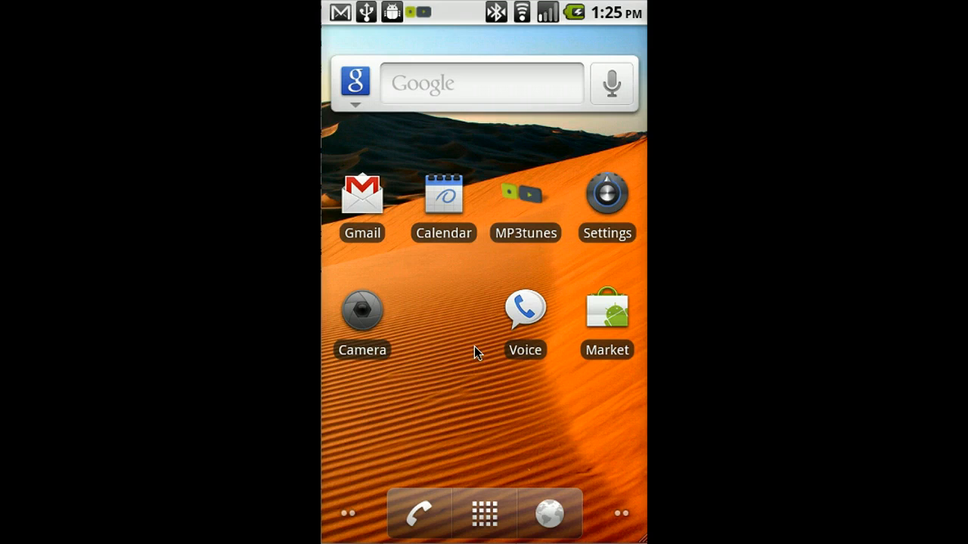
mouse_move(423, 14)
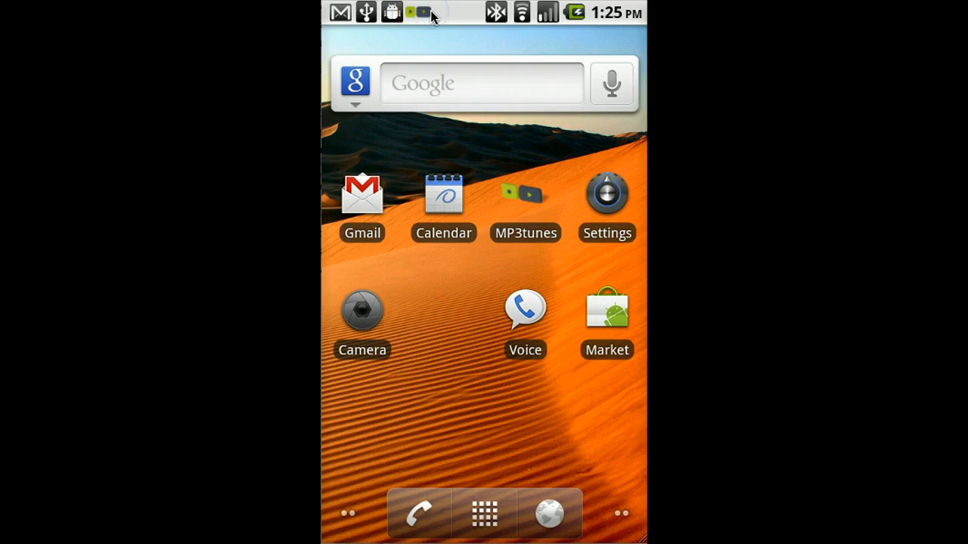
- Pull down the notification shade showing Fountain of Life by Artemis playing
drag(484, 12, 484, 302)
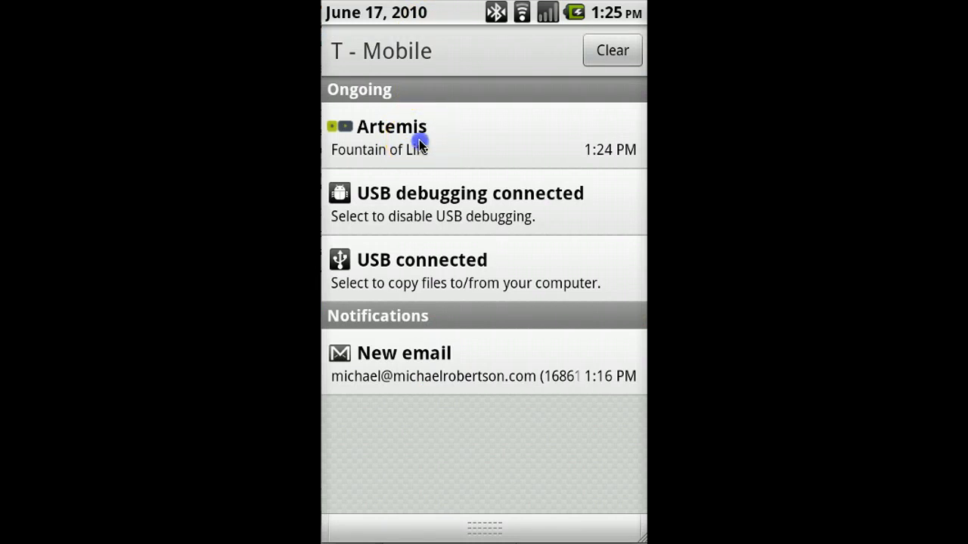
- Reopen the player from the notification, pause and resume, then skip to perfect girl
click(484, 137)
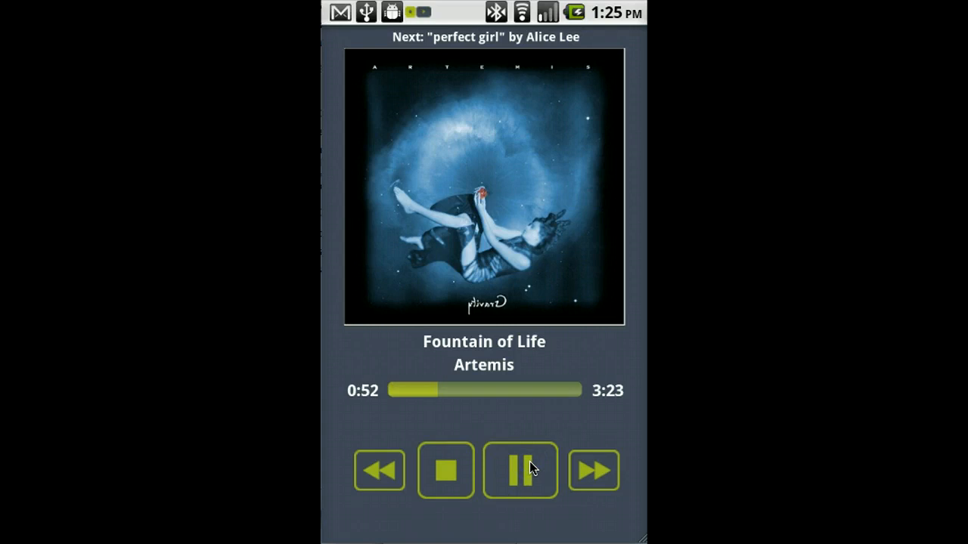
click(519, 471)
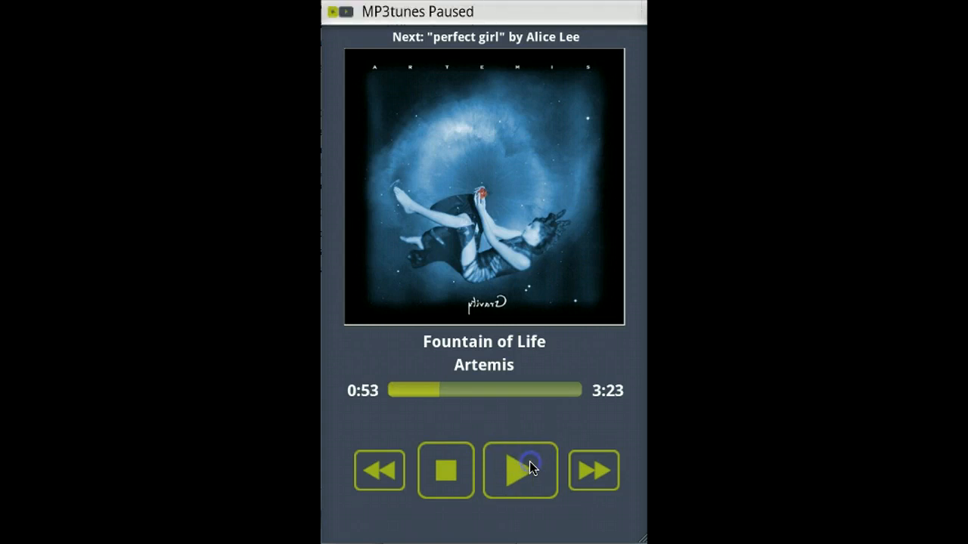
click(519, 471)
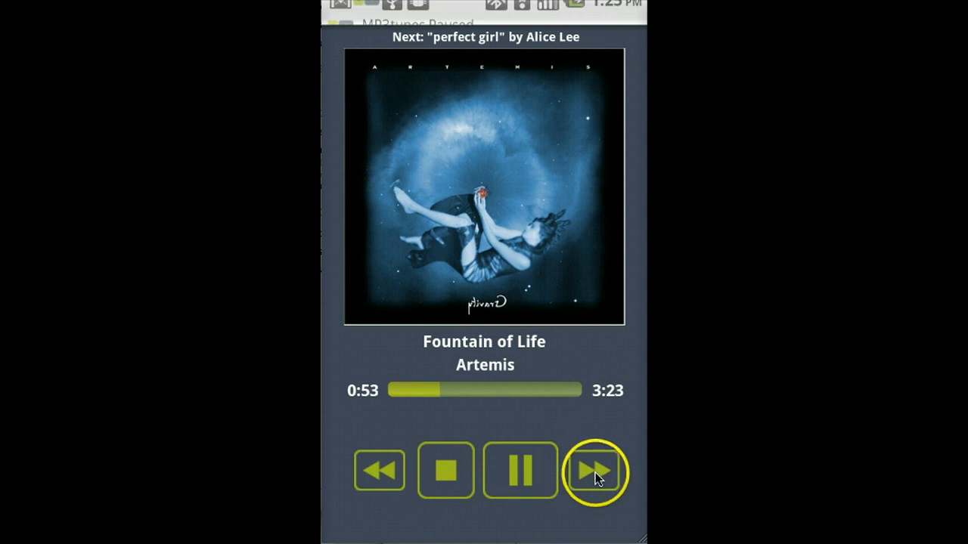
click(595, 471)
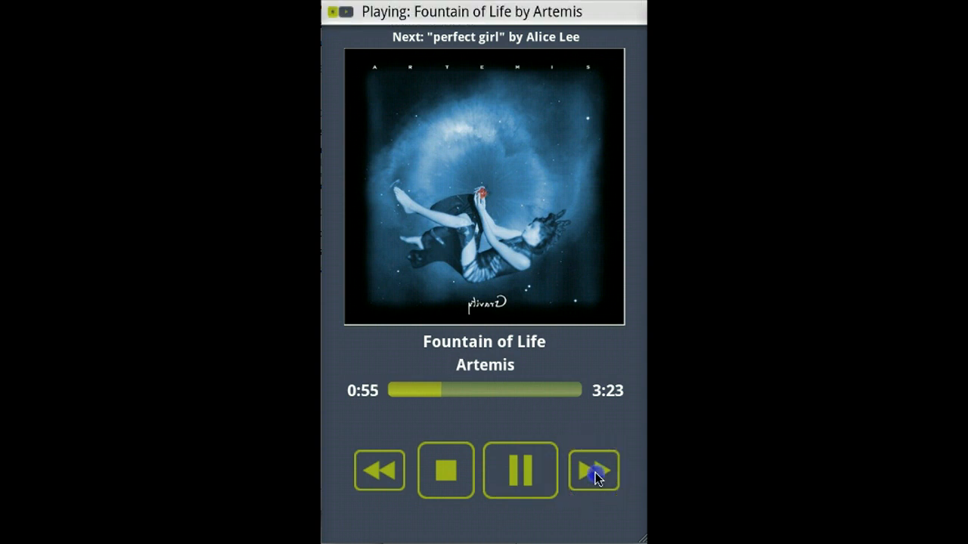
click(594, 470)
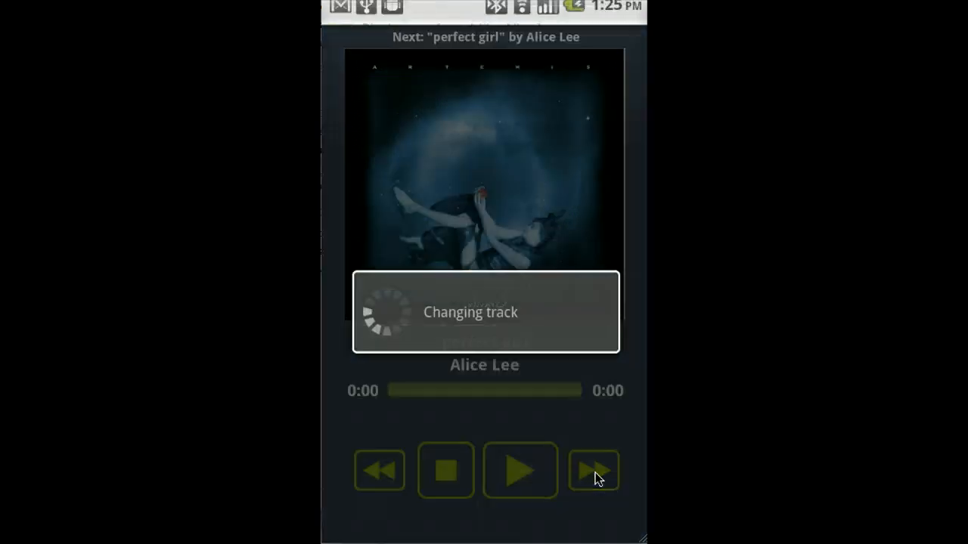
click(593, 470)
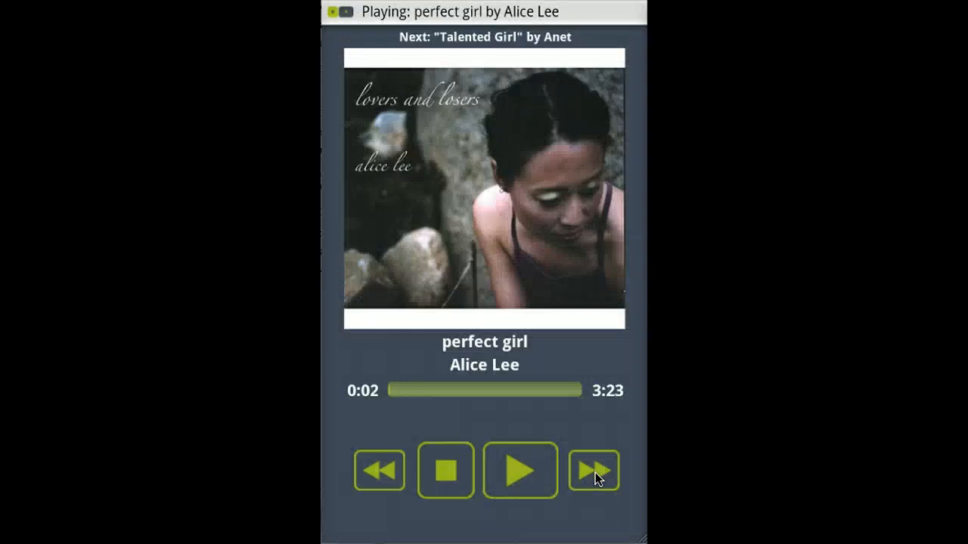